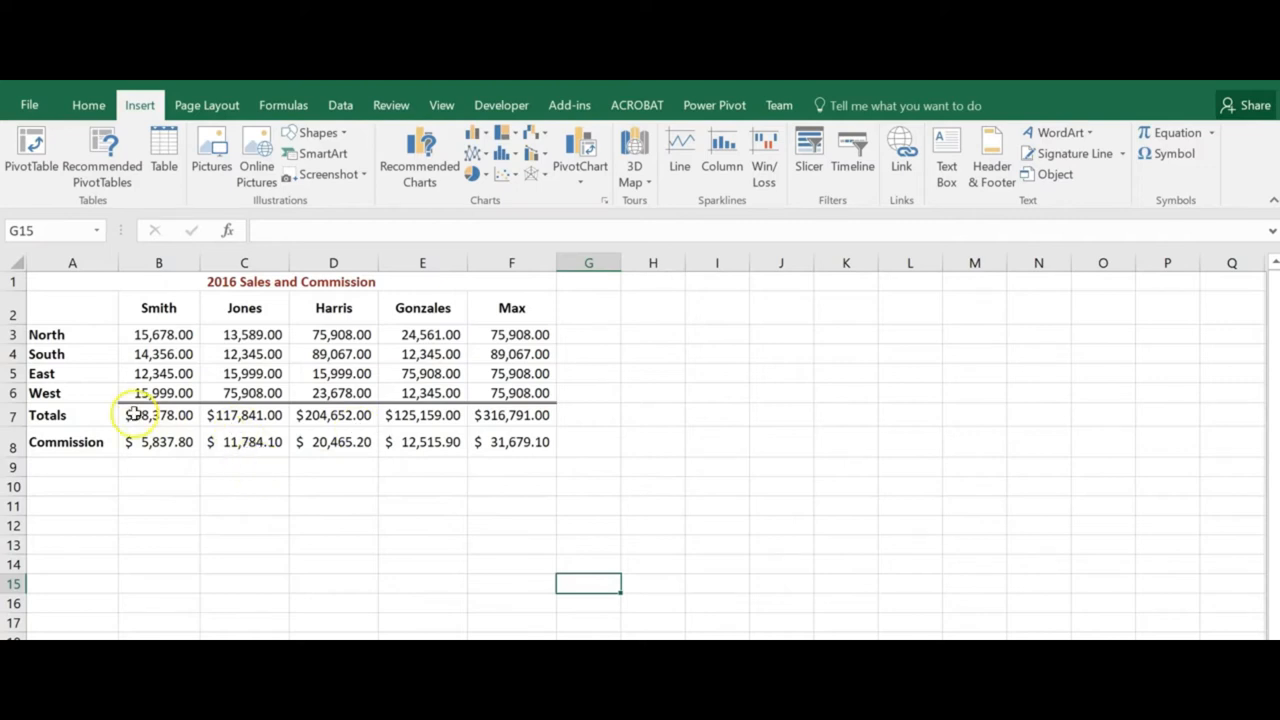
mouse_move(680, 156)
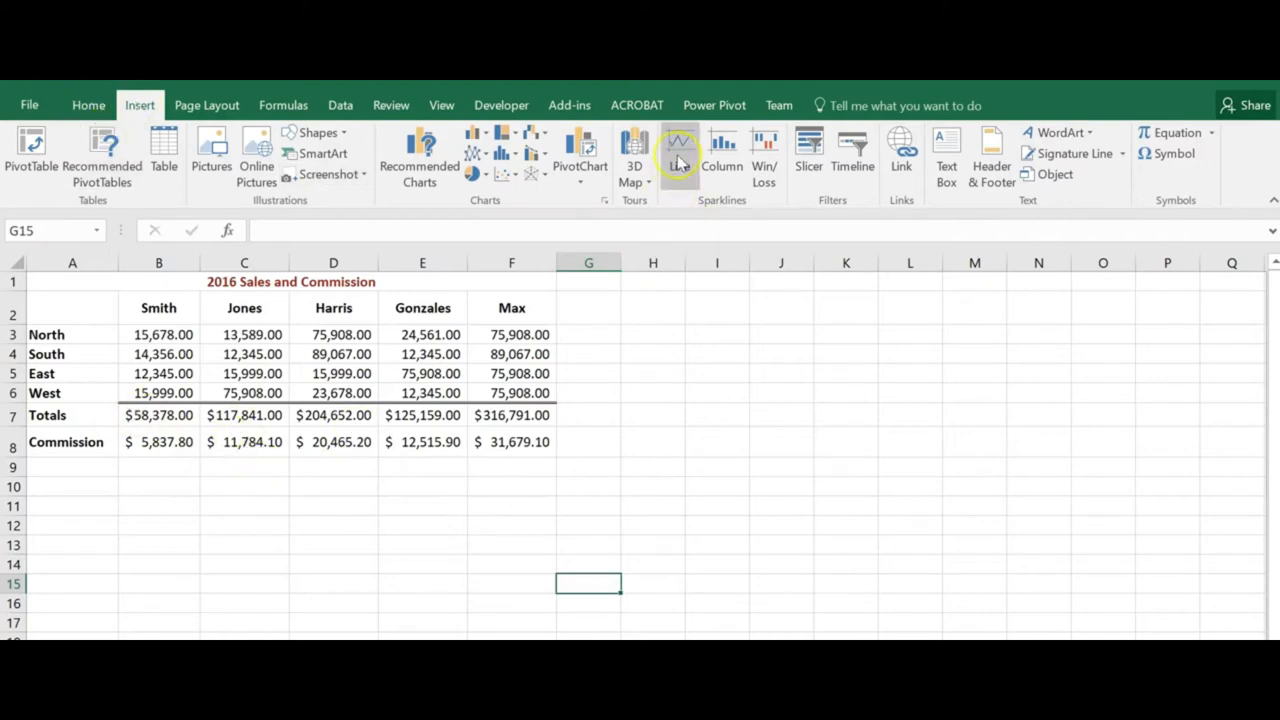
mouse_move(722, 150)
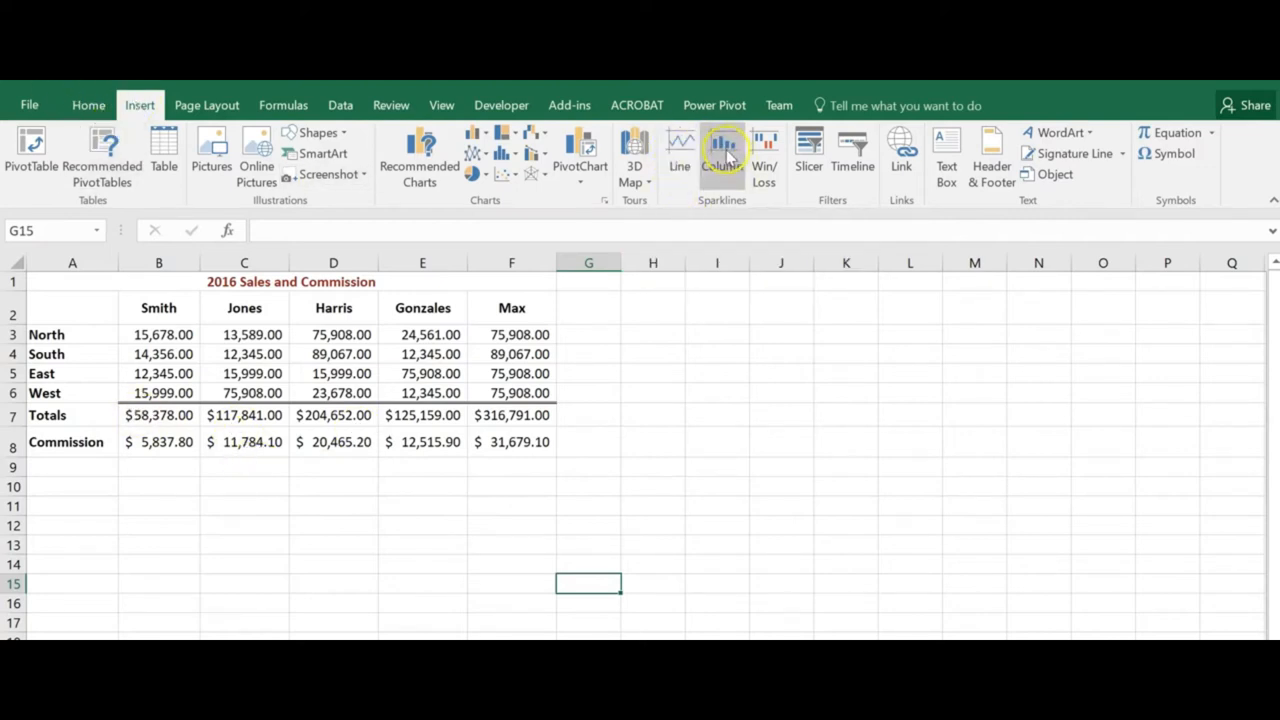
Insert a column sparkline in G7 from the Totals range B7:F7
left_click(720, 150)
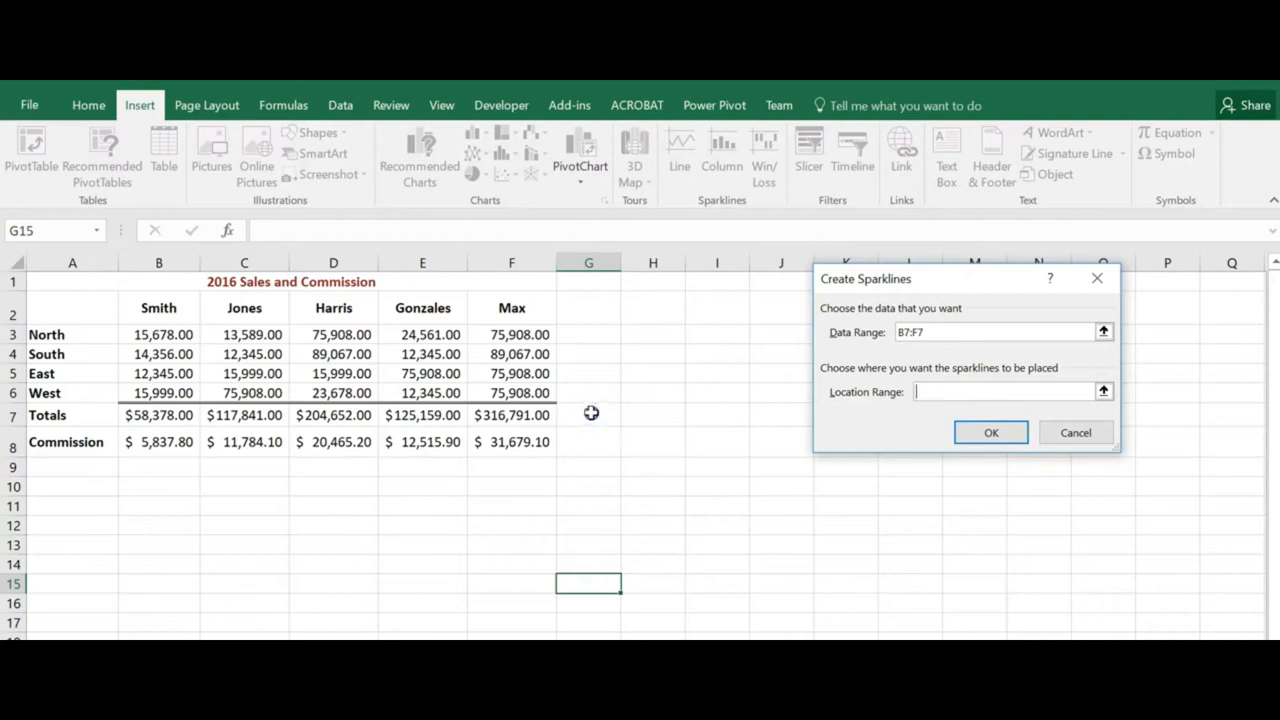
left_click(992, 432)
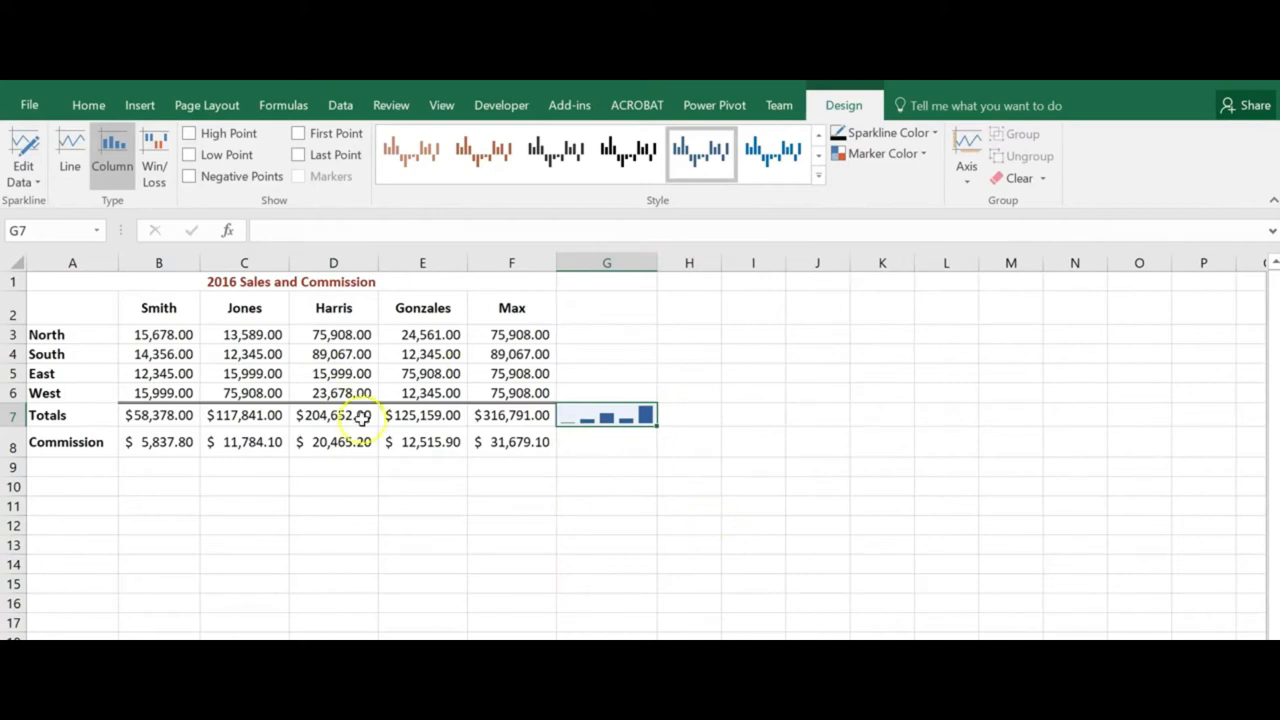
mouse_move(484, 436)
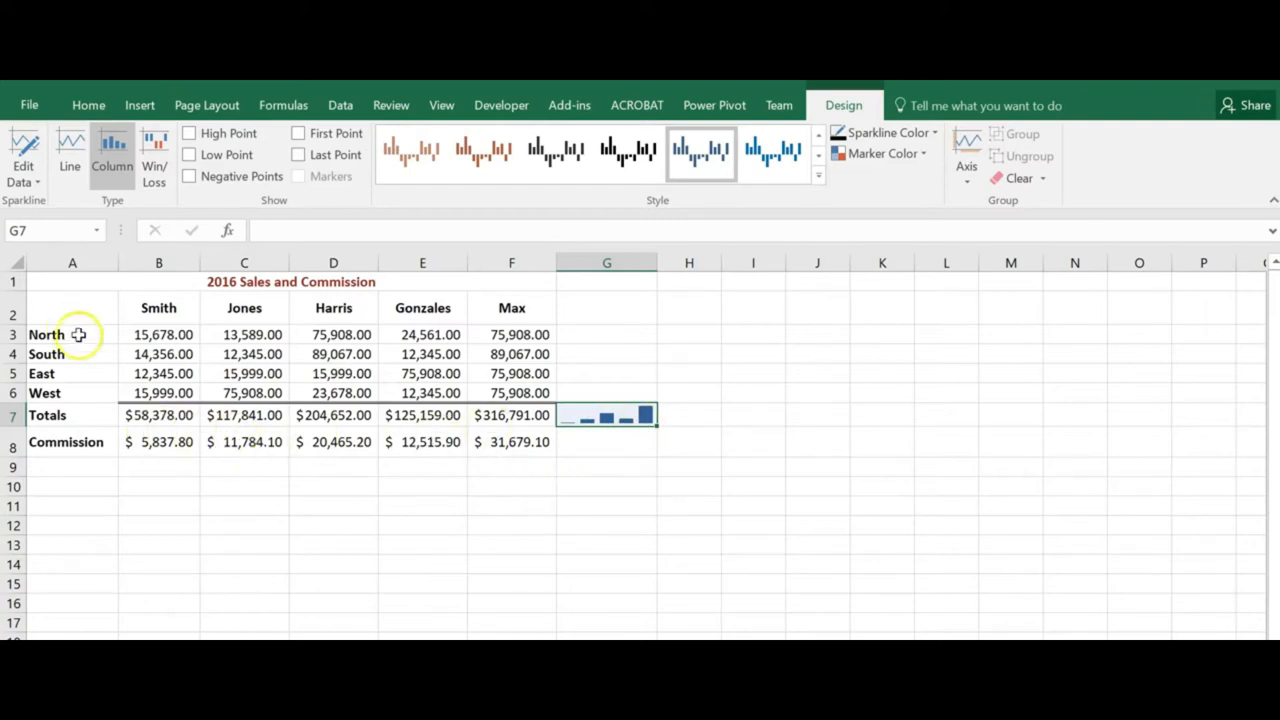
mouse_move(92, 468)
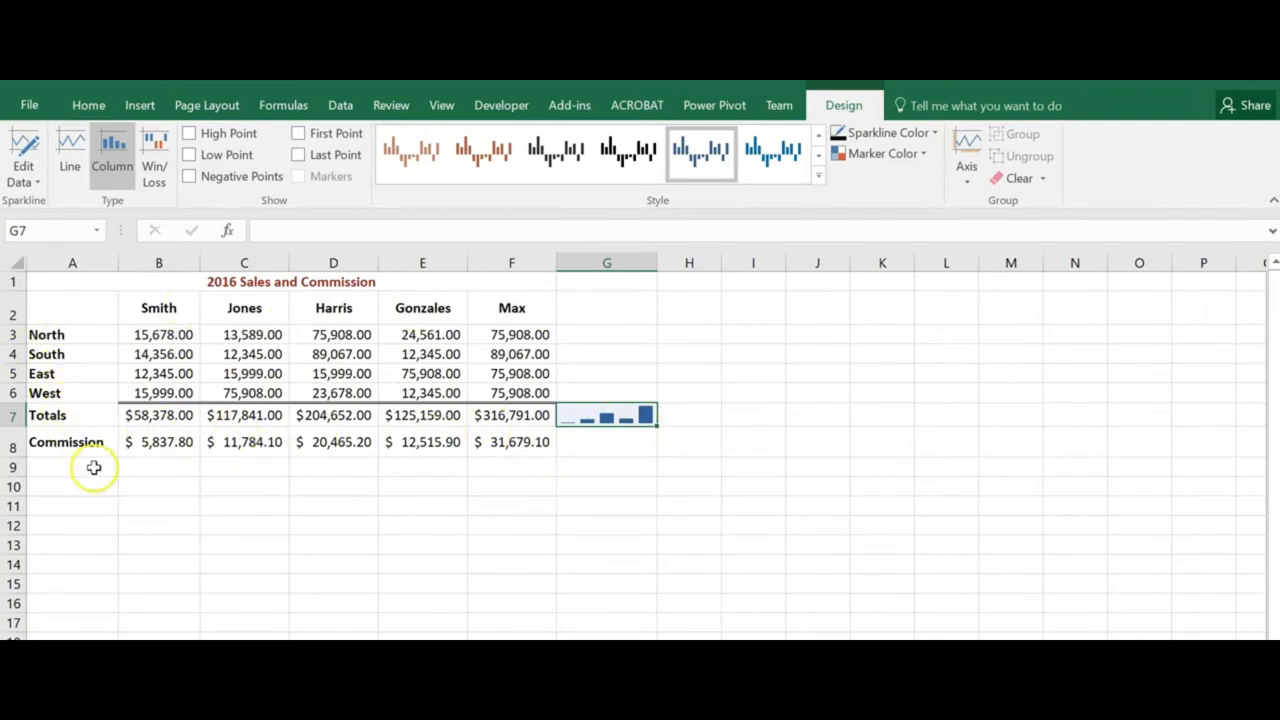
mouse_move(790, 368)
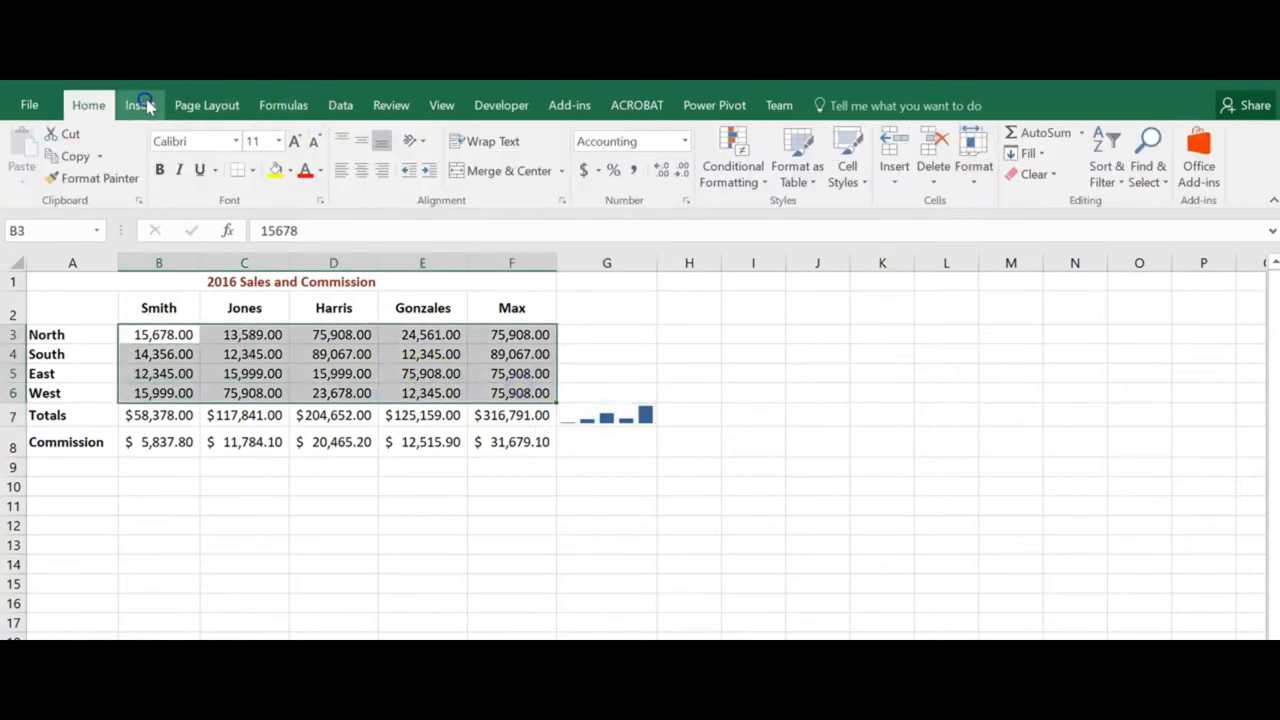
Insert column sparklines in G3:G6 from the regional range B3:F6
left_click(722, 150)
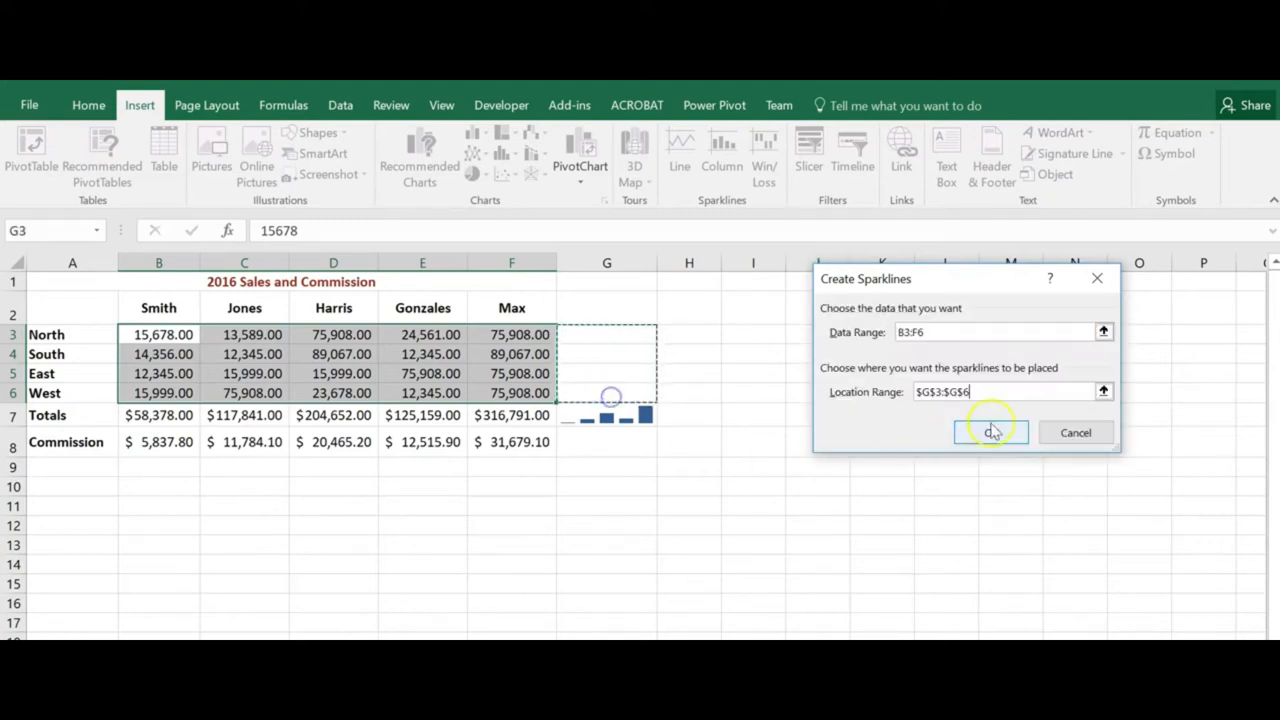
left_click(990, 432)
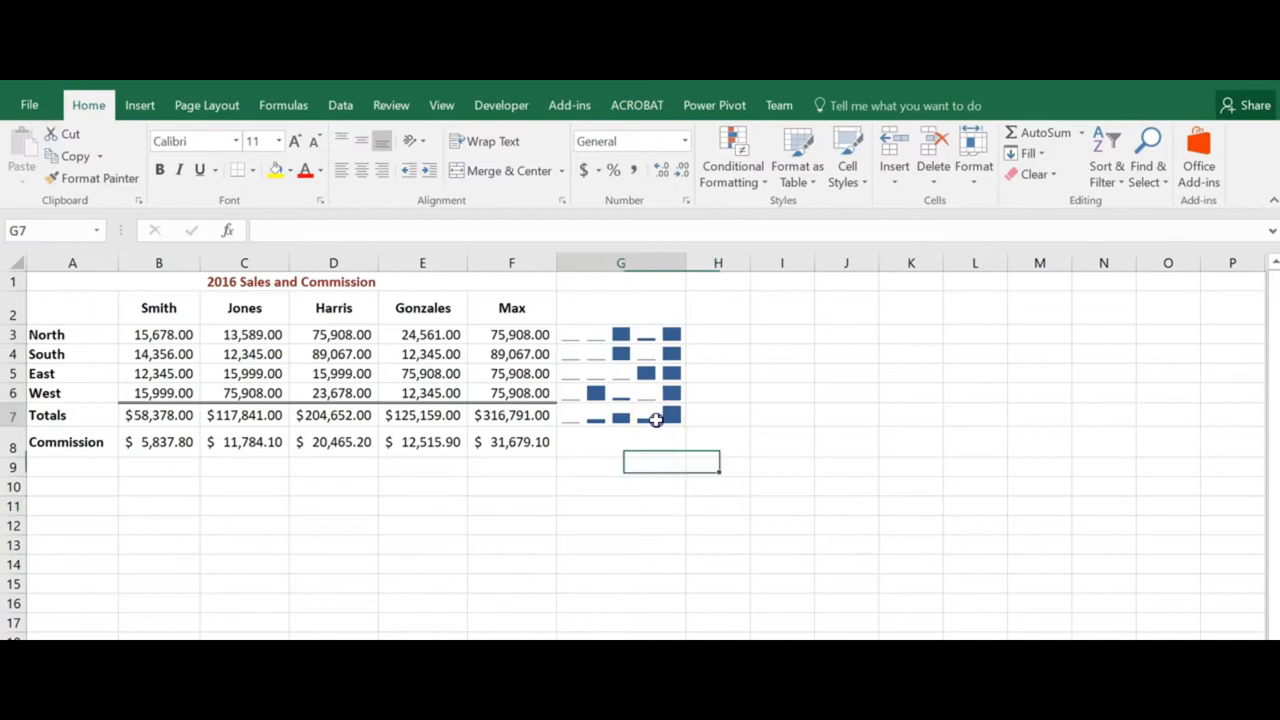
Restyle the G7 Totals sparkline as red win/loss bars with high, first and last points, after trying Line
left_click(620, 414)
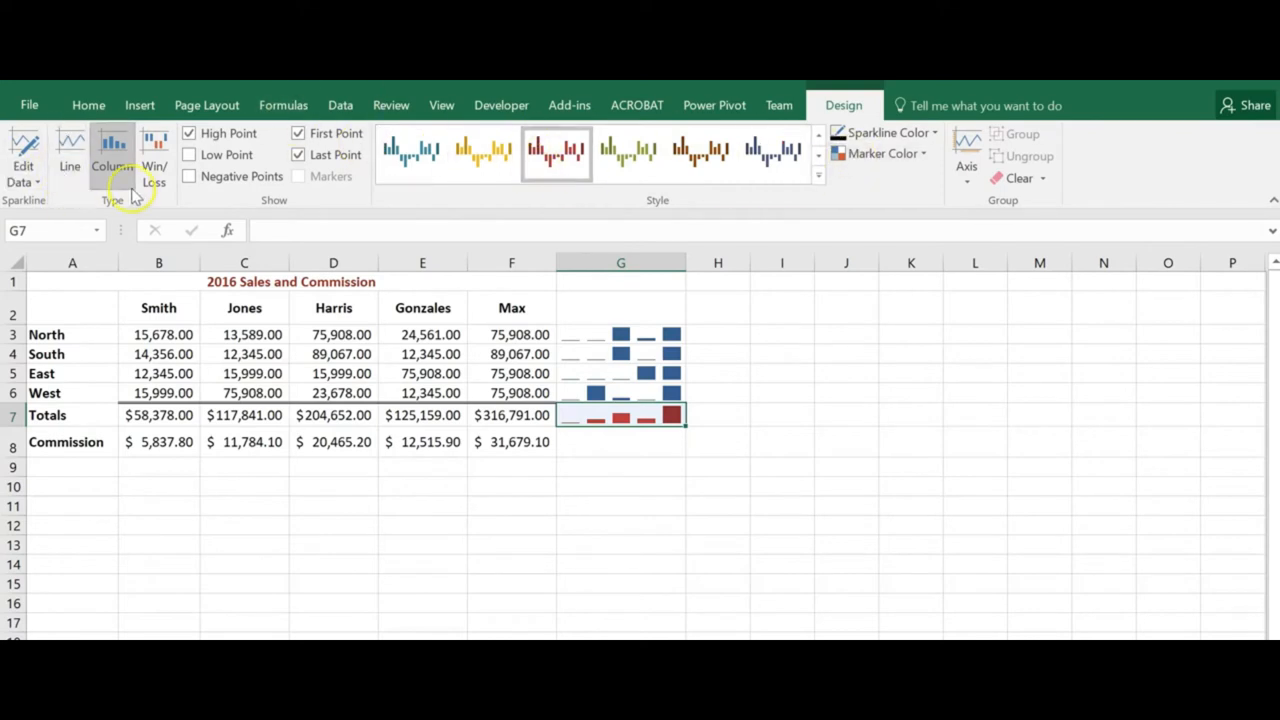
left_click(70, 150)
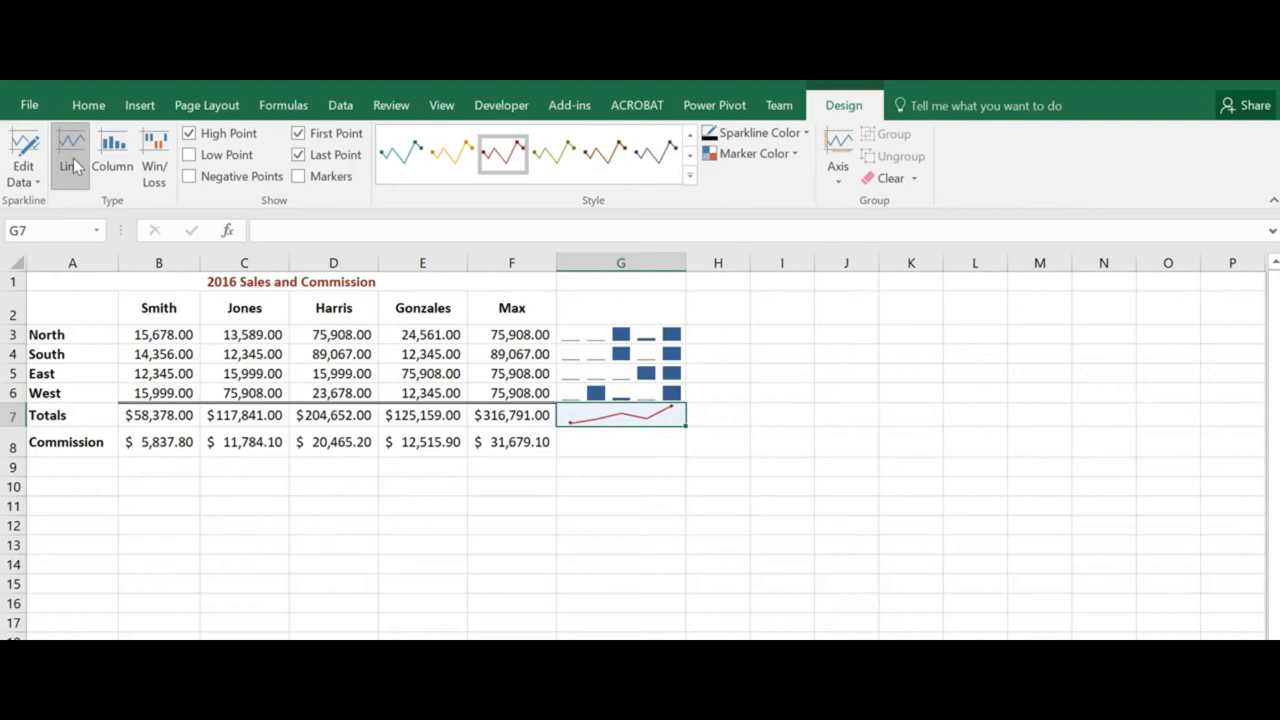
left_click(154, 156)
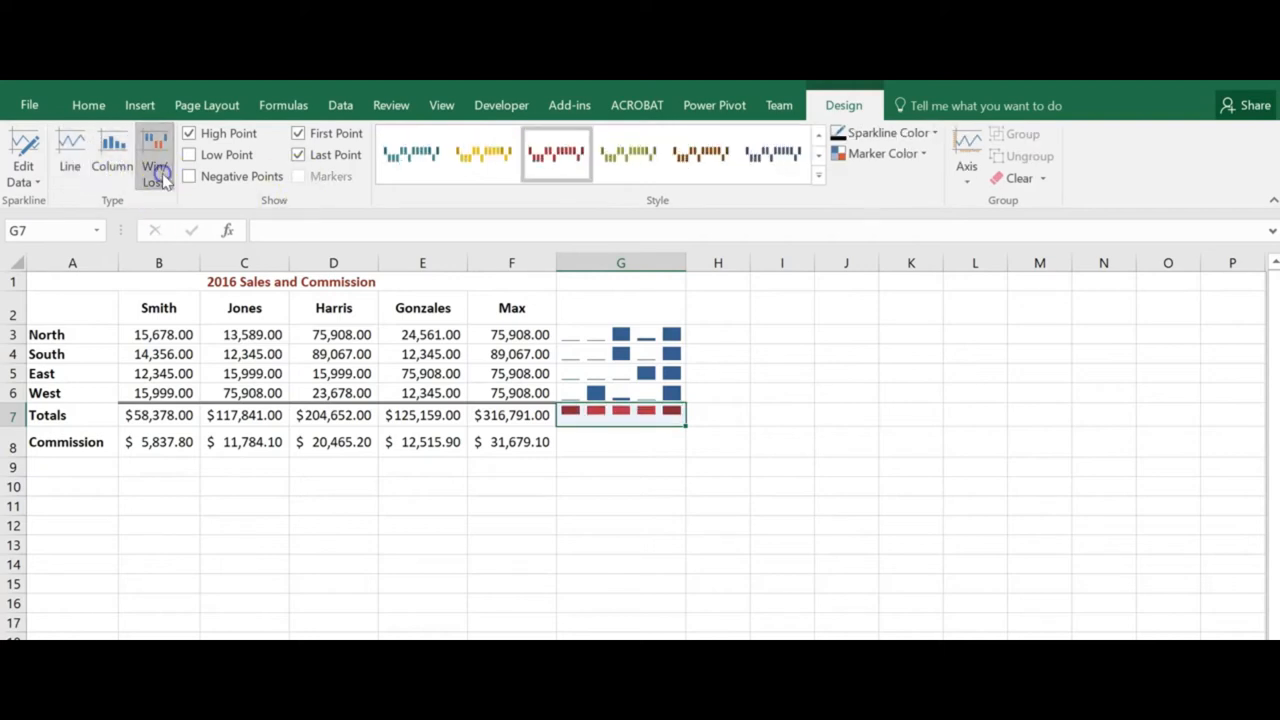
mouse_move(472, 468)
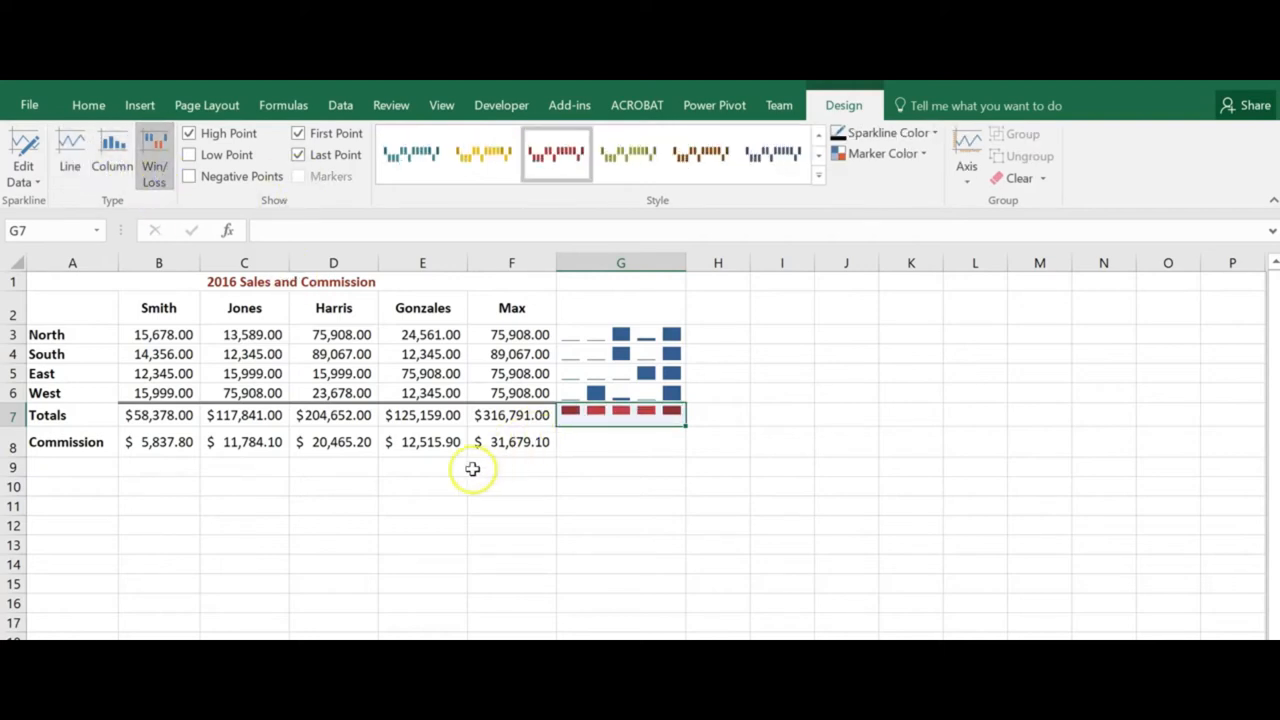
left_click(158, 414)
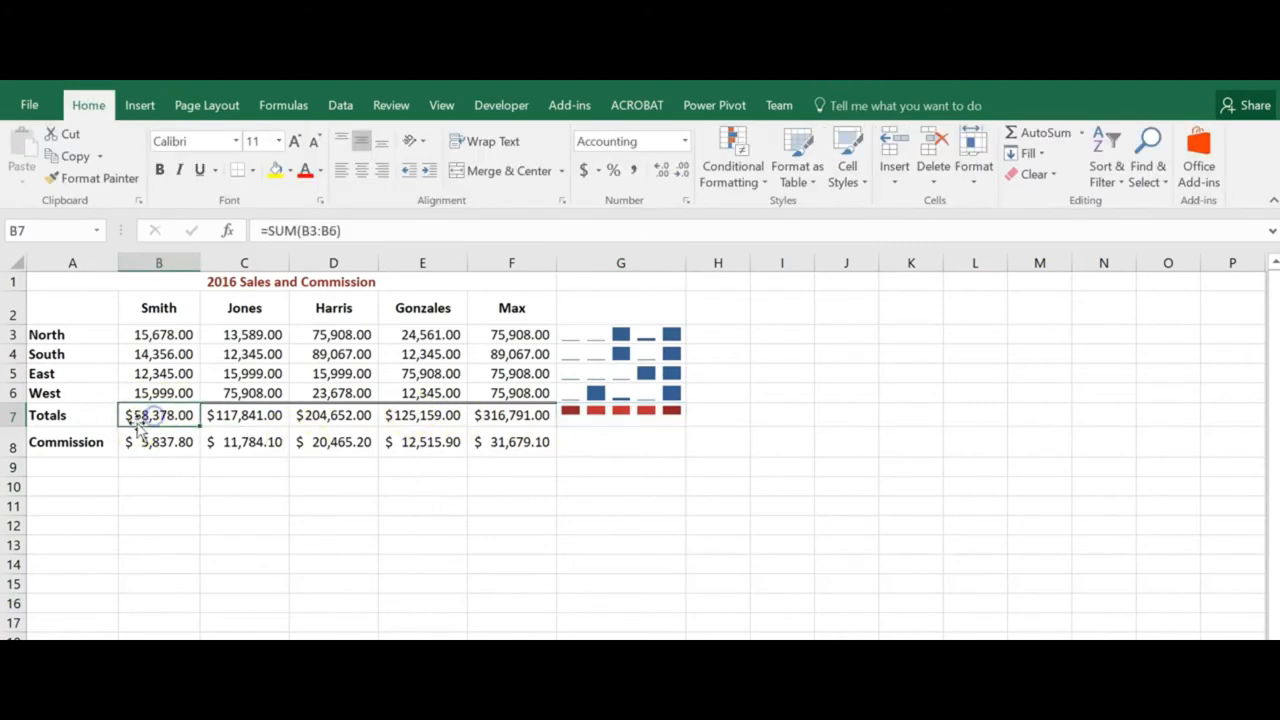
mouse_move(270, 230)
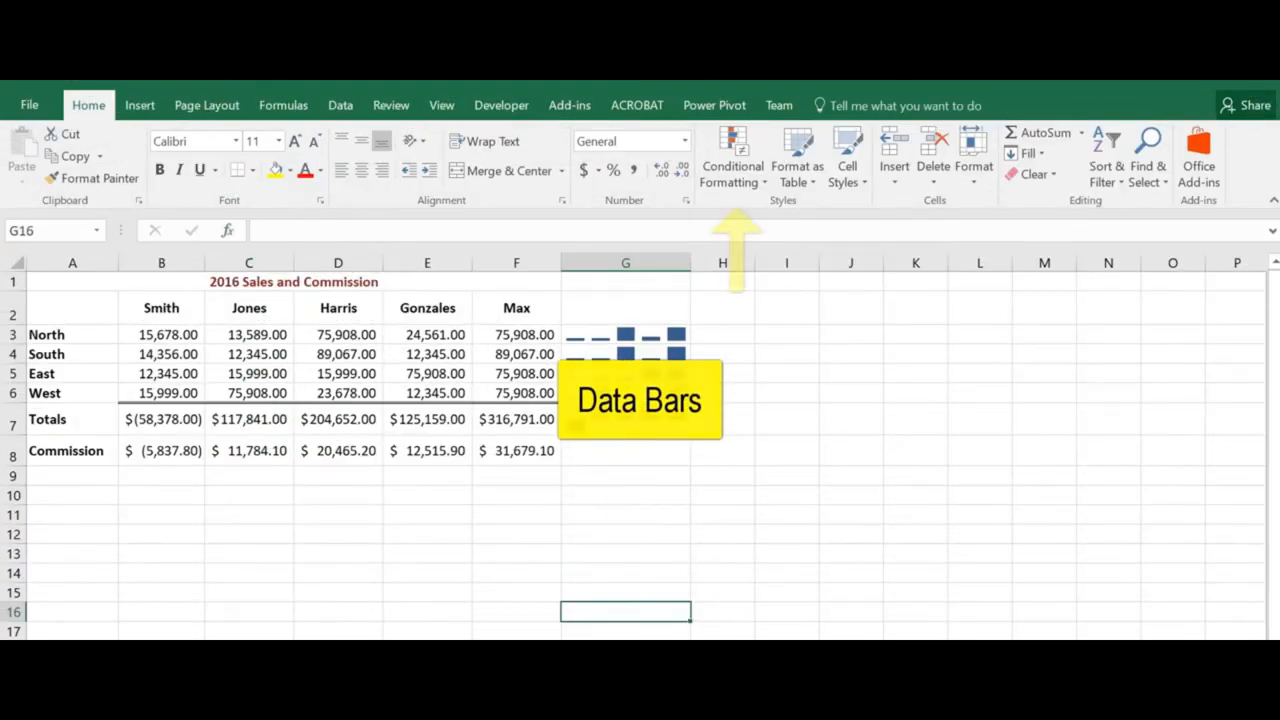
Preview the gradient data bar styles under Conditional Formatting before clearing the column G sparklines
left_click(732, 156)
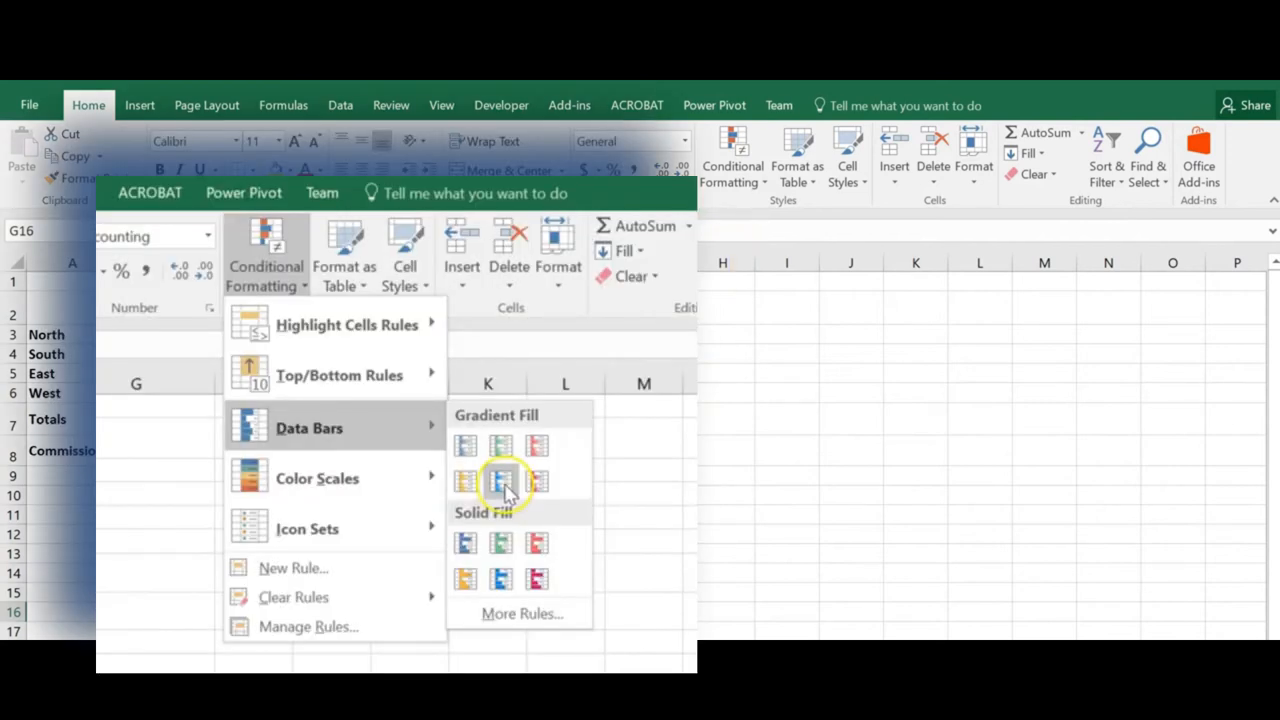
left_click(500, 480)
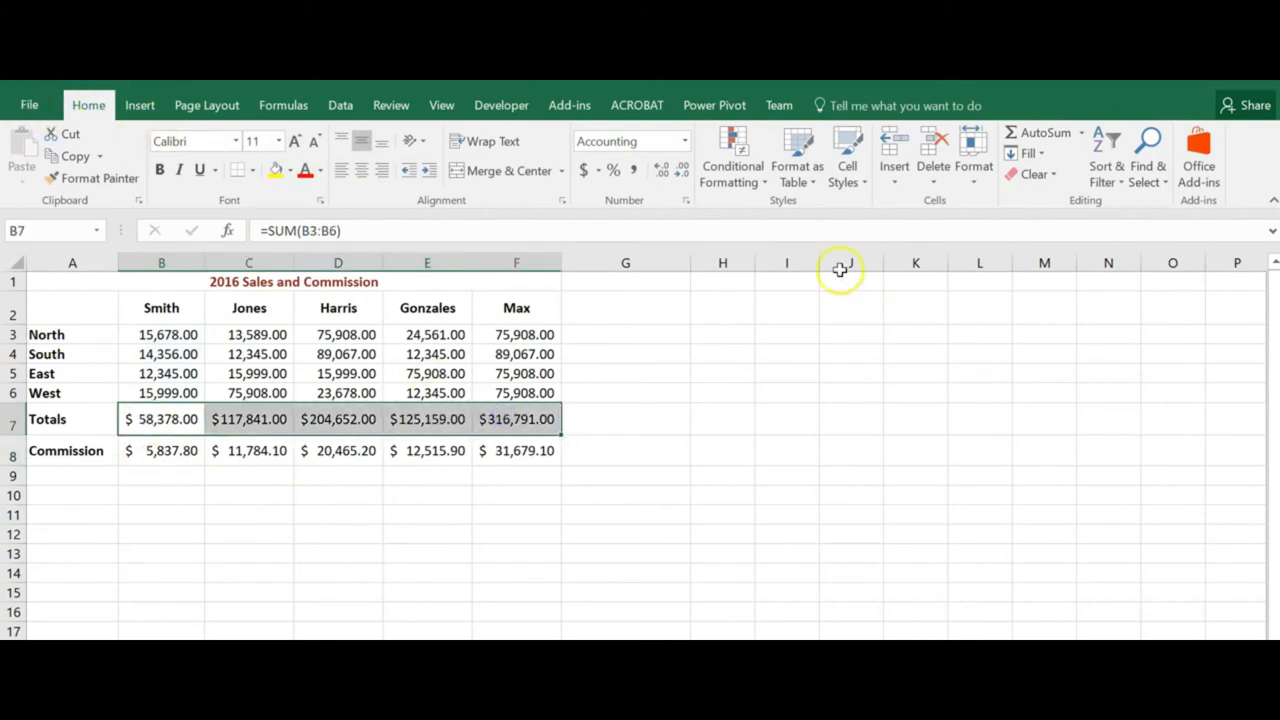
Apply orange solid-fill data bars to the Totals row B7:F7
left_click(732, 160)
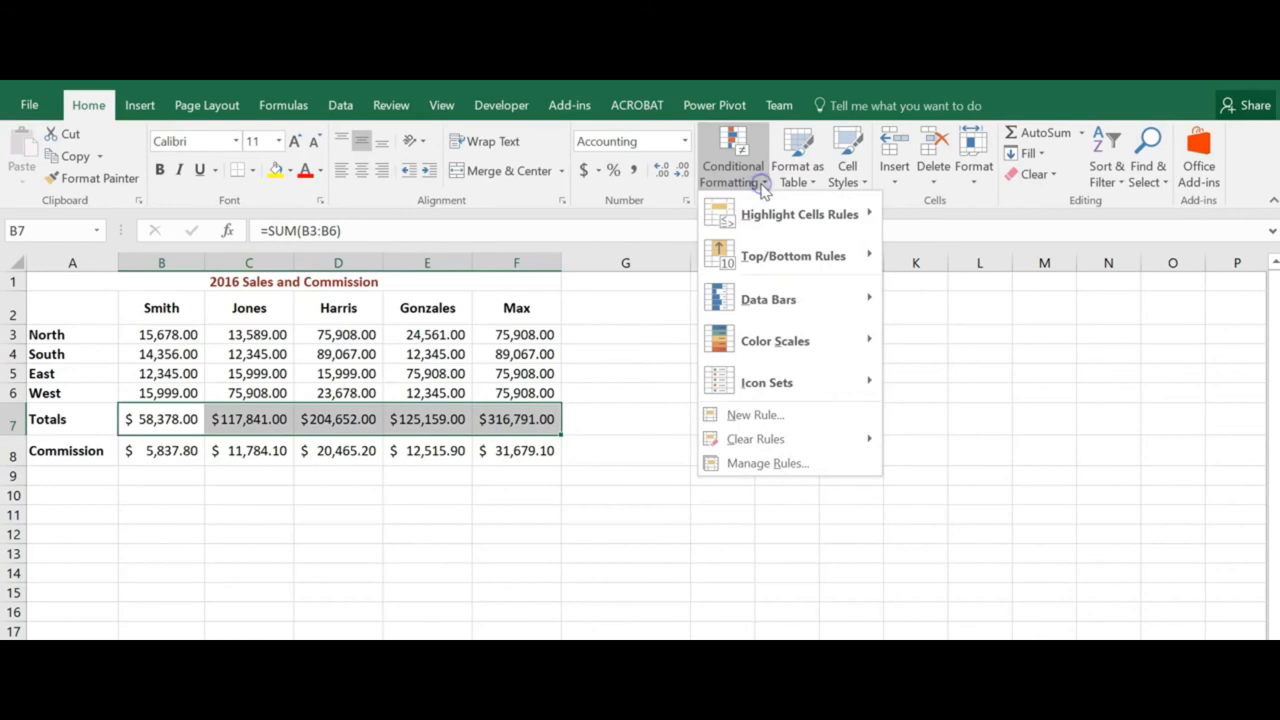
mouse_move(792, 304)
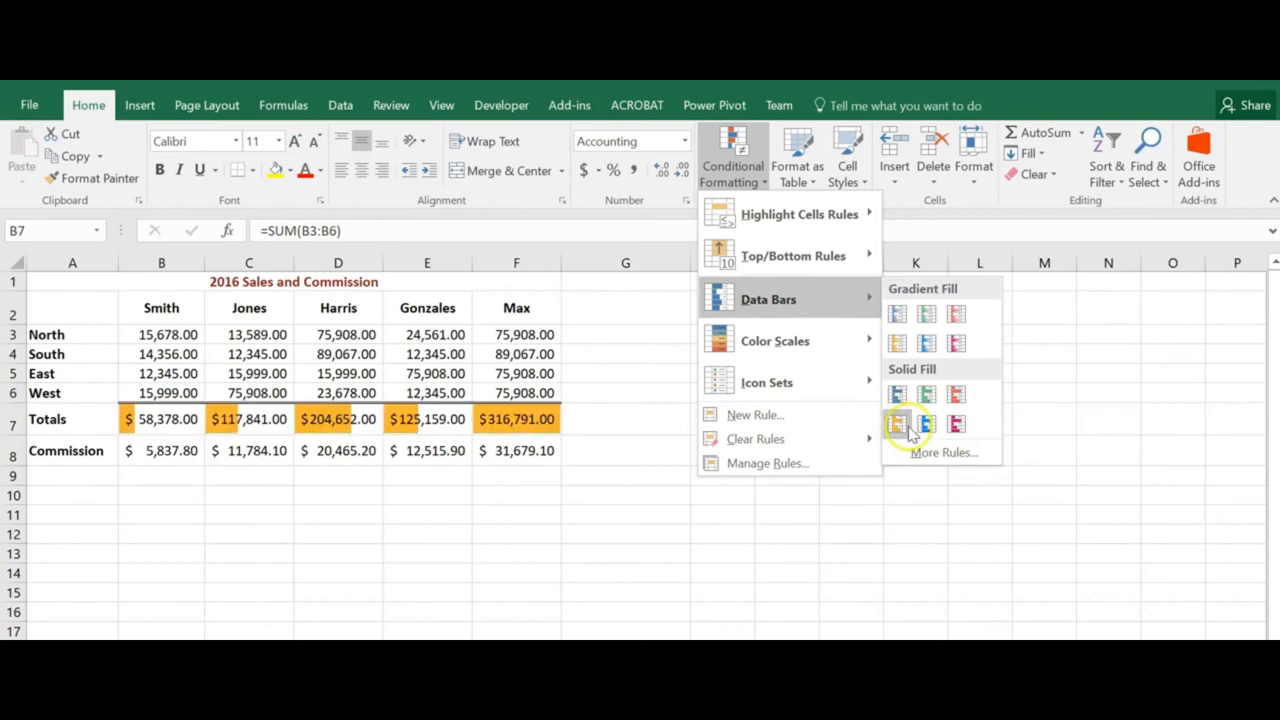
left_click(898, 422)
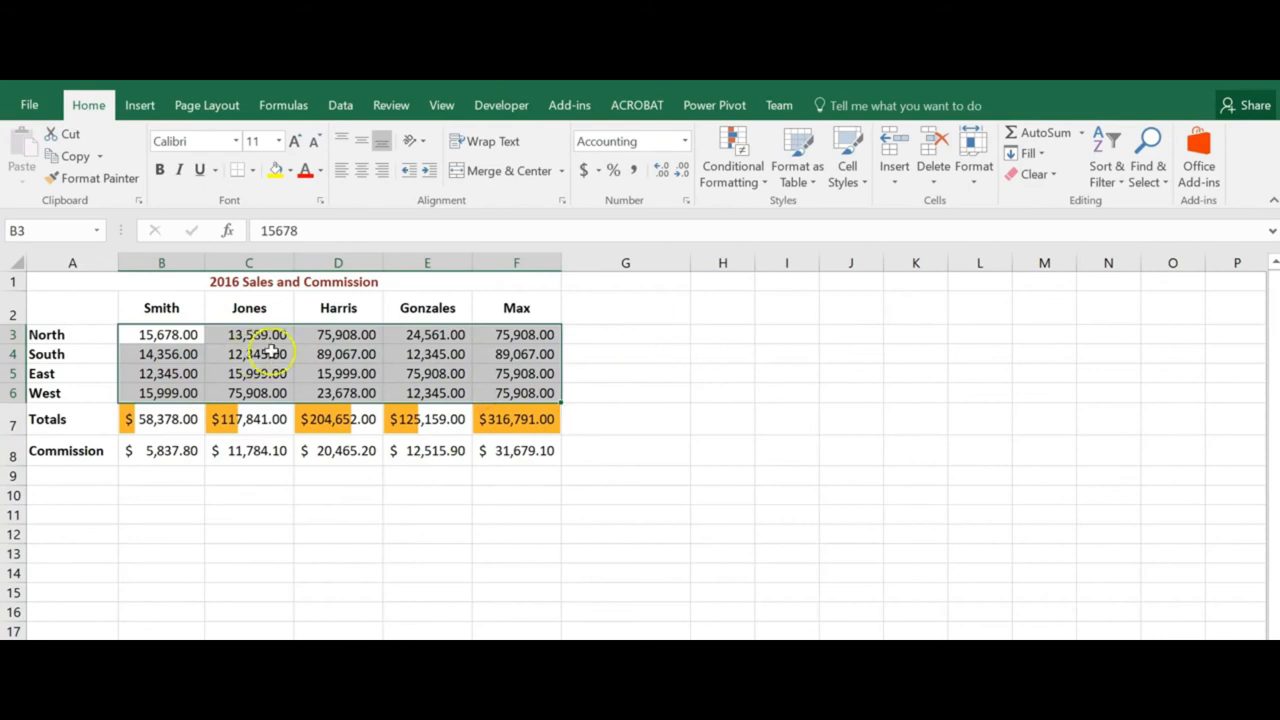
Apply blue gradient-fill data bars to the regional sales range B3:F6
left_click(732, 156)
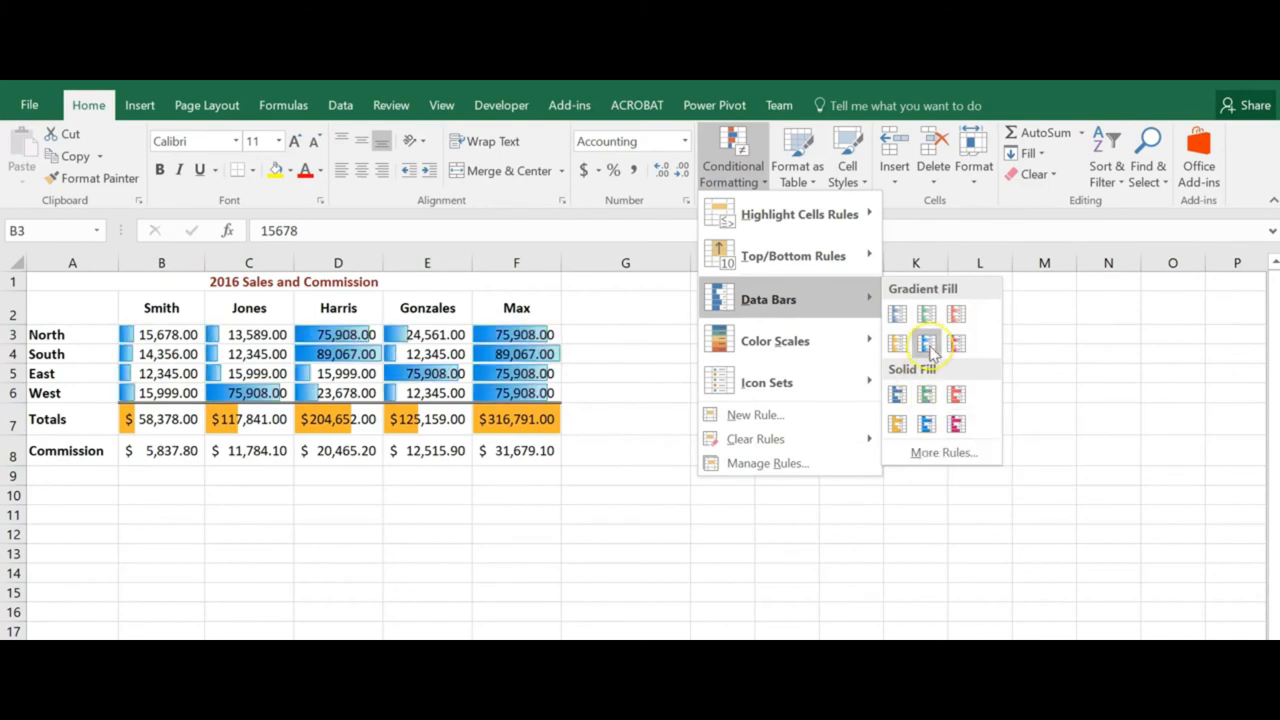
left_click(928, 344)
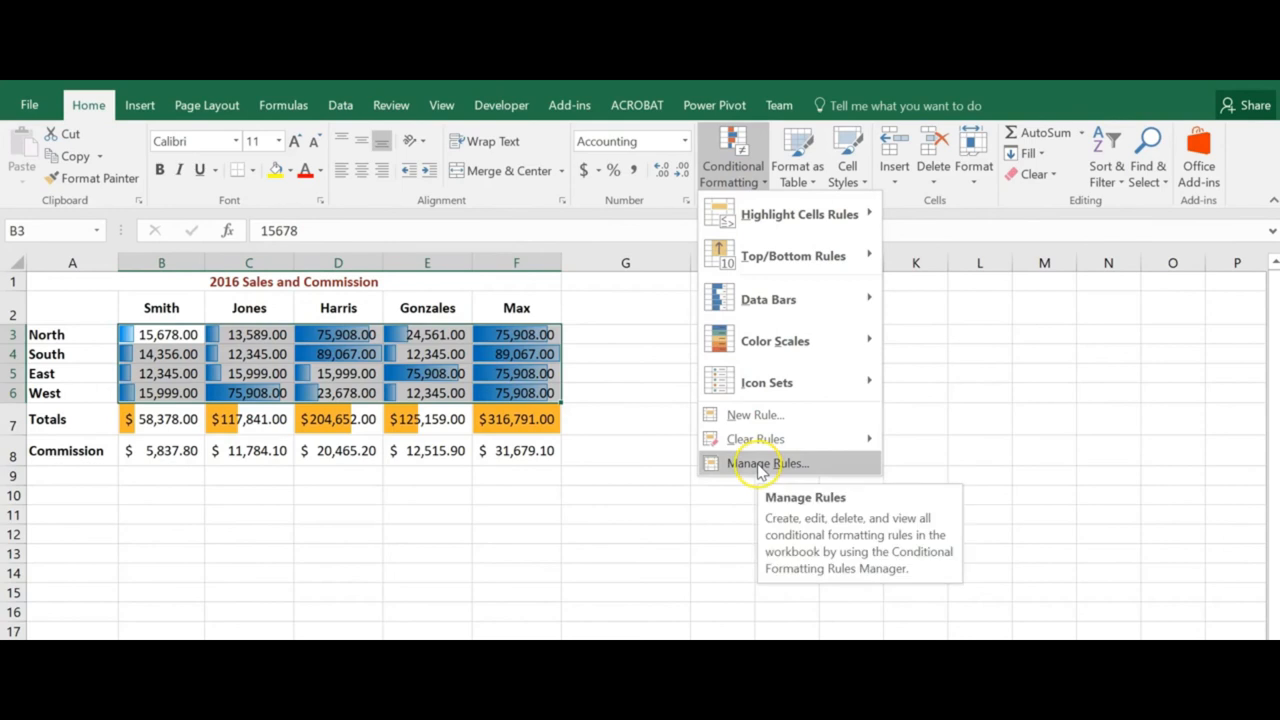
left_click(766, 464)
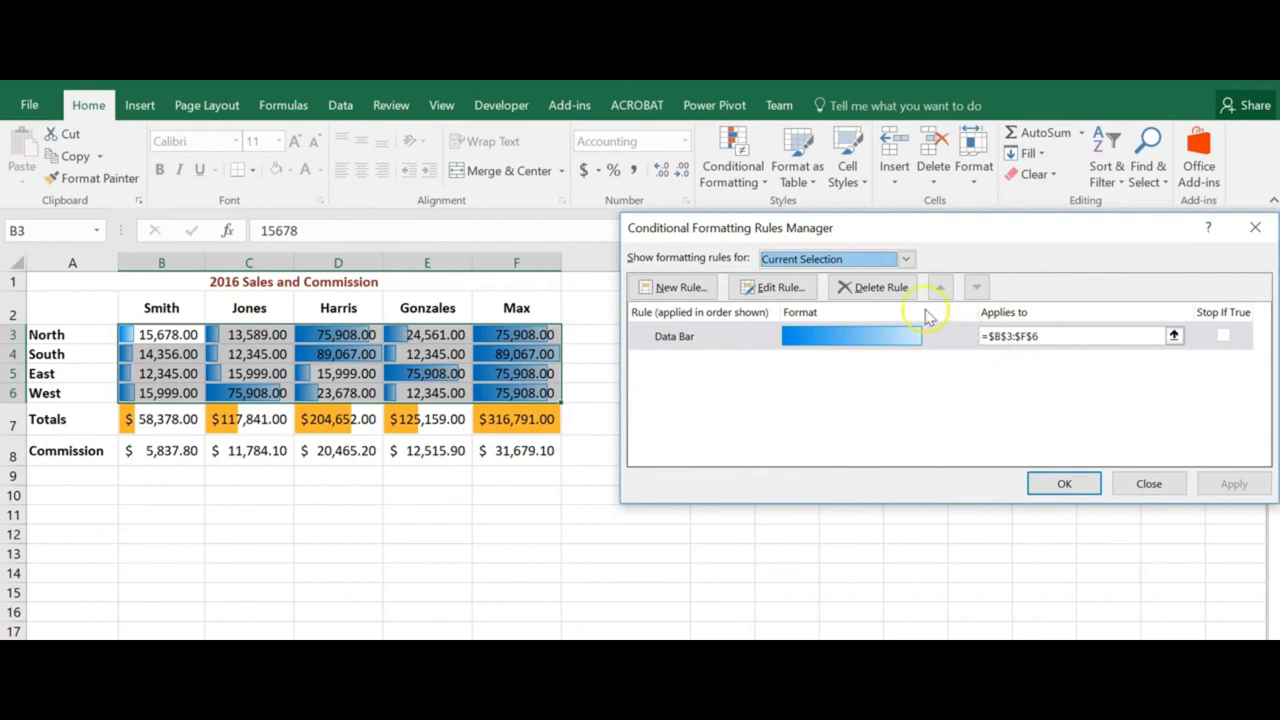
mouse_move(798, 296)
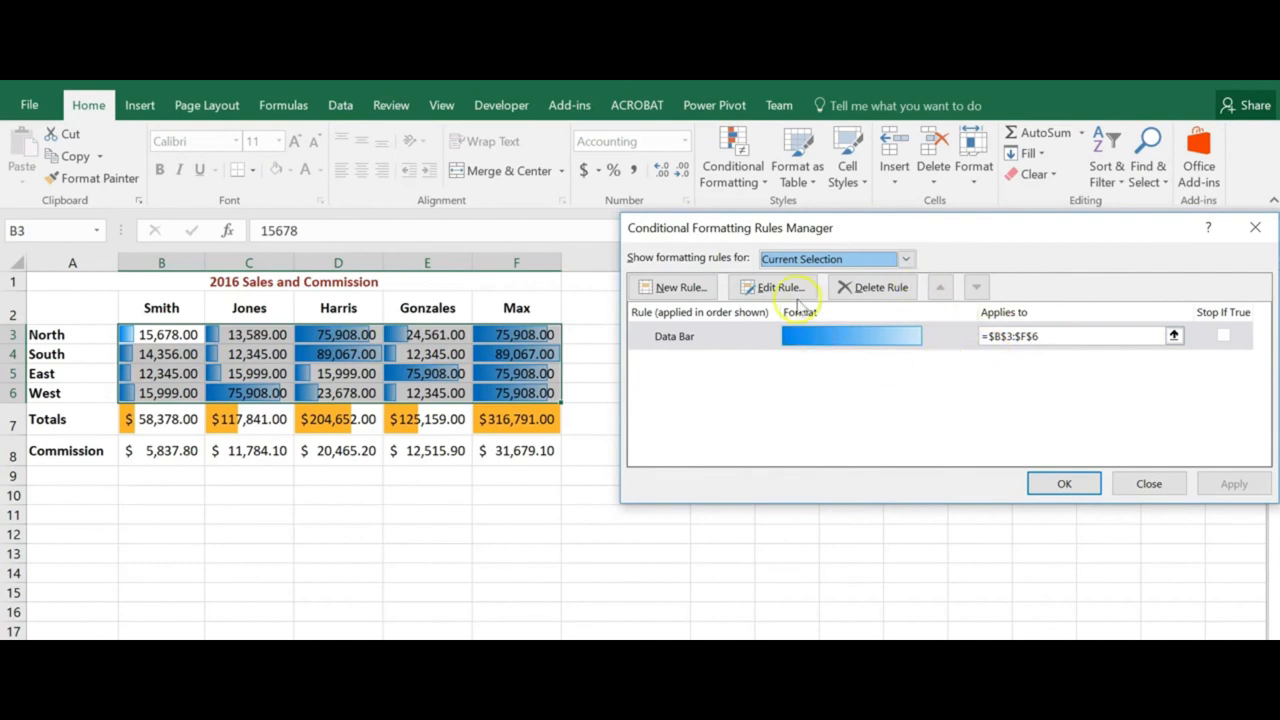
left_click(774, 288)
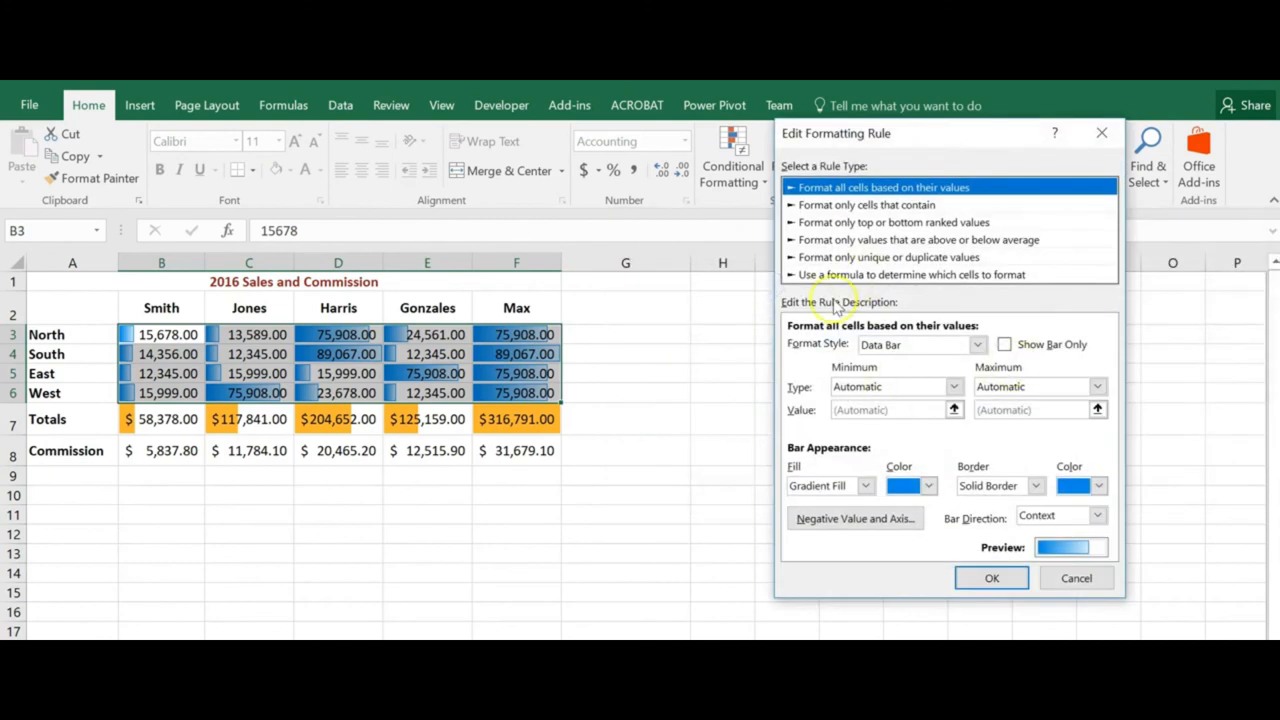
mouse_move(928, 428)
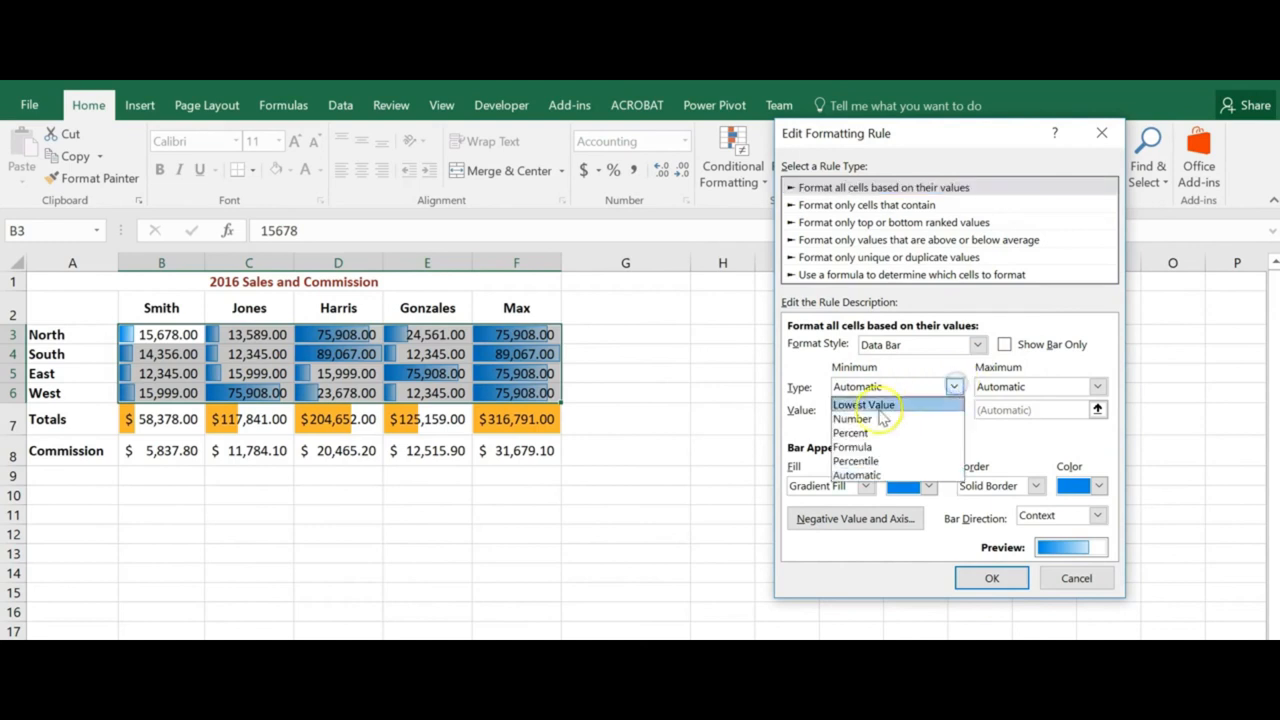
mouse_move(904, 448)
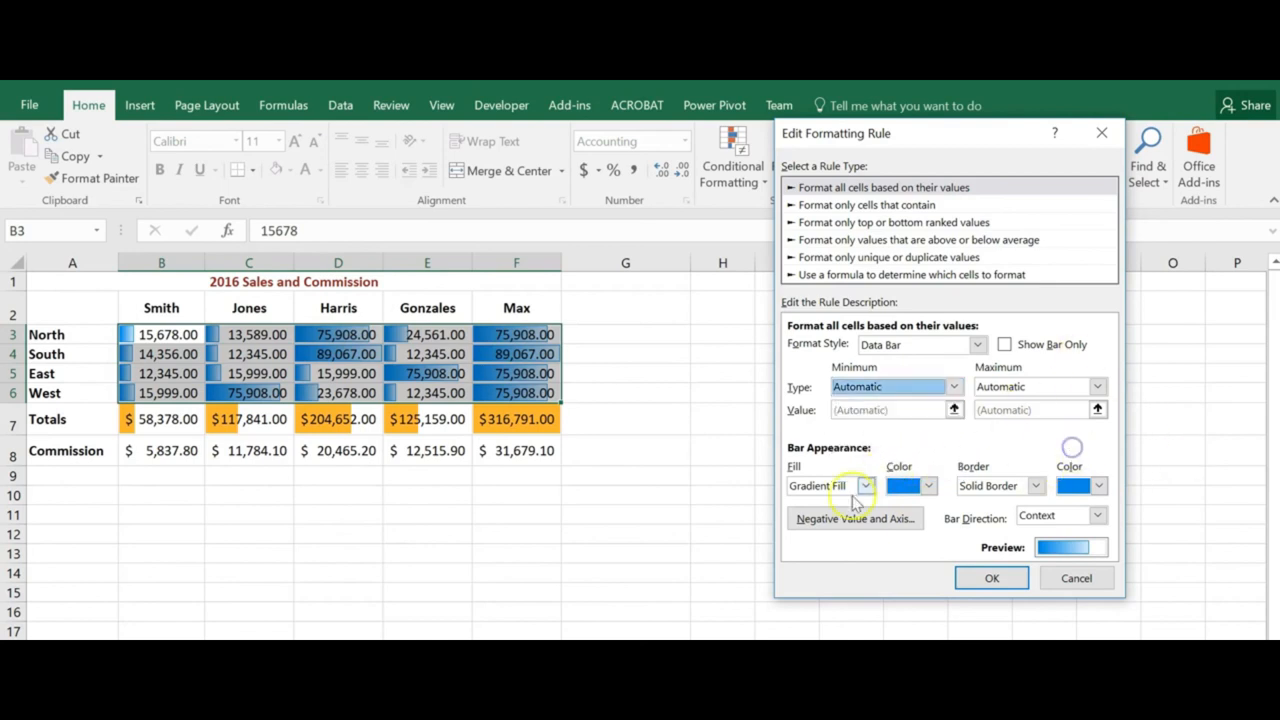
left_click(992, 578)
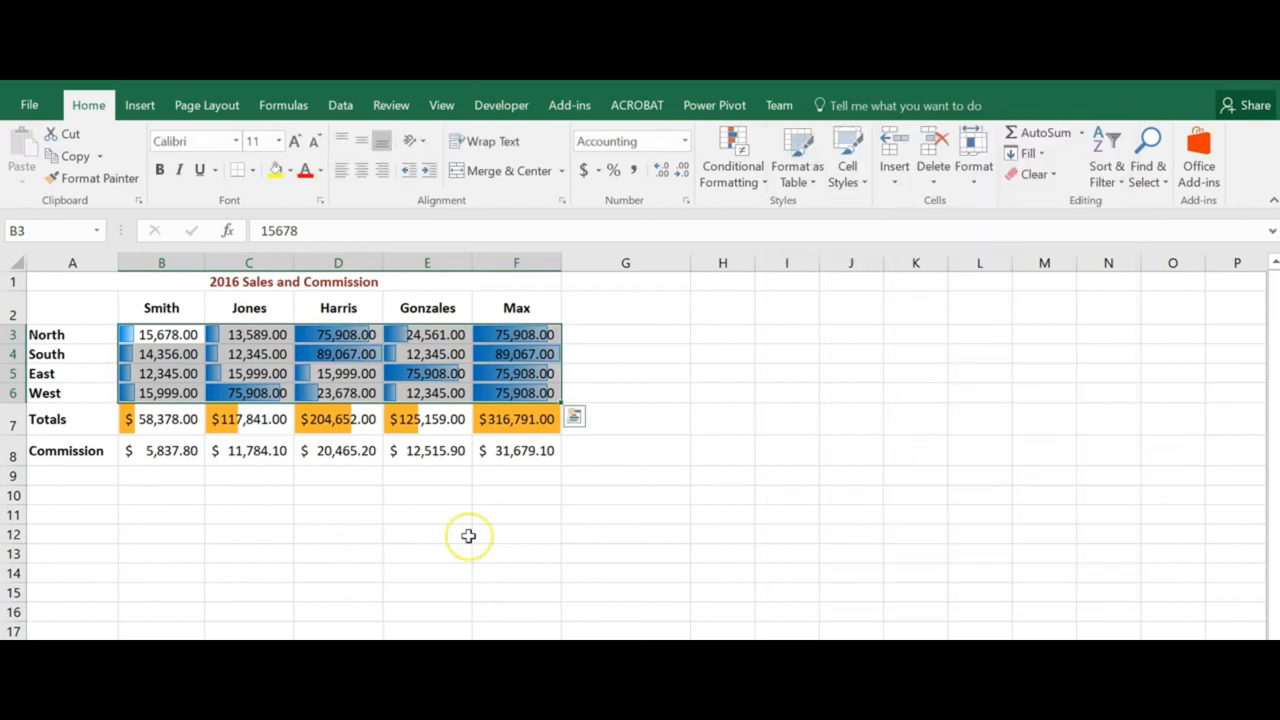
mouse_move(468, 536)
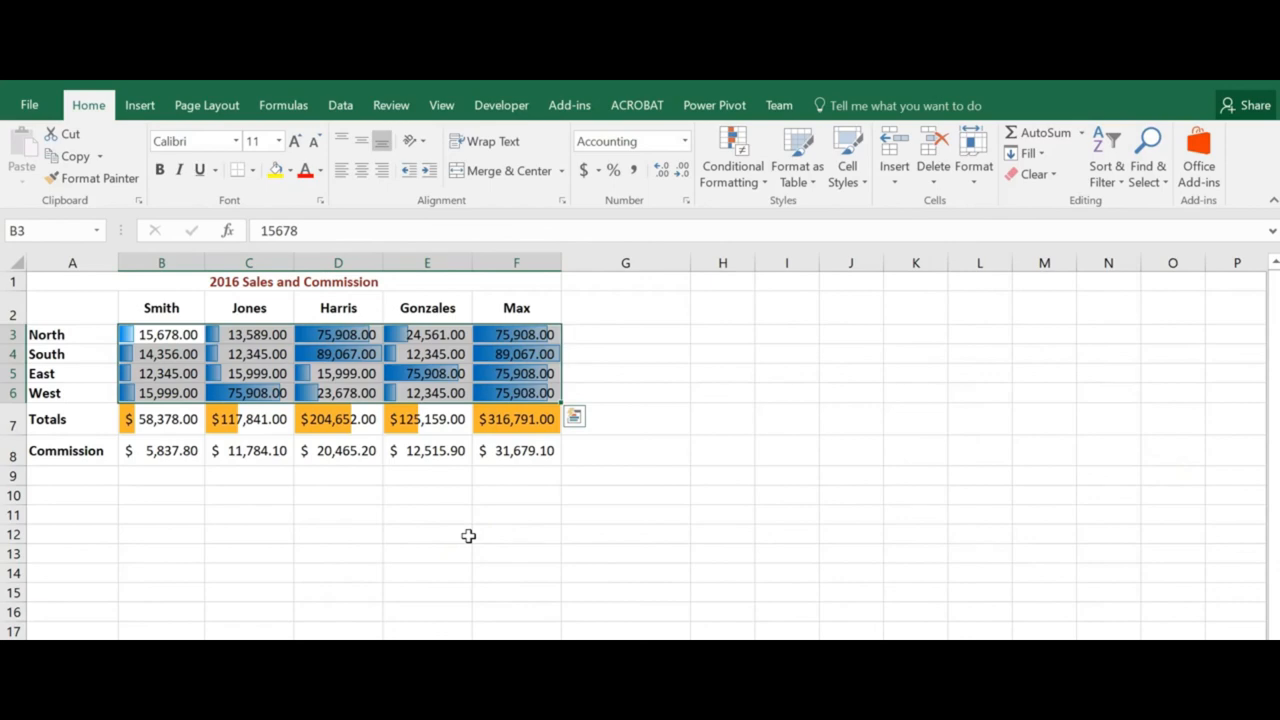